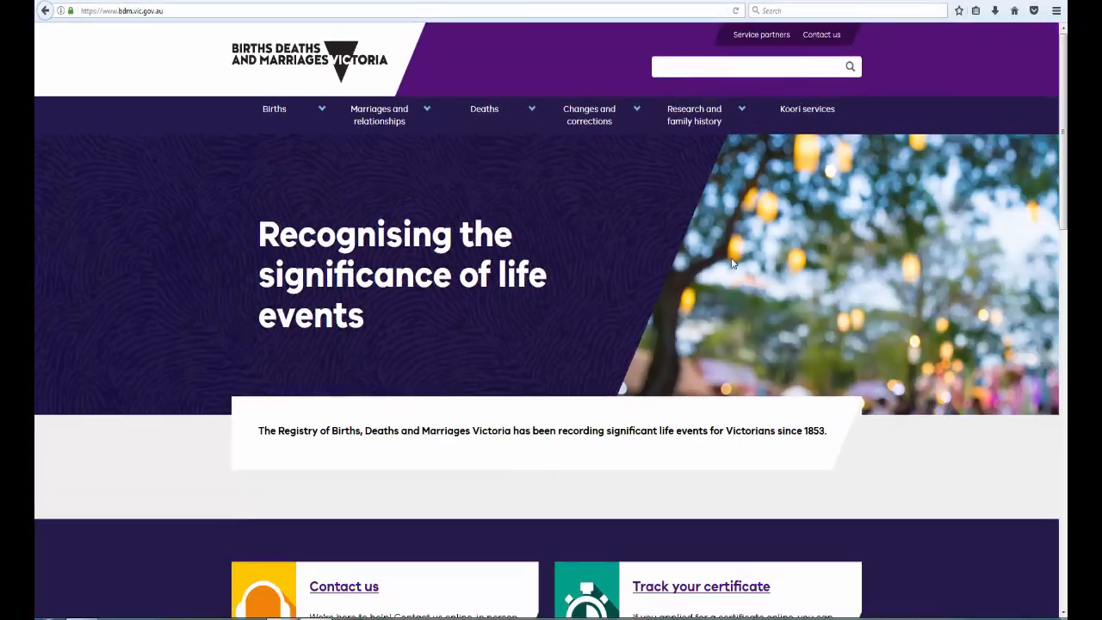
pyautogui.moveTo(694, 114)
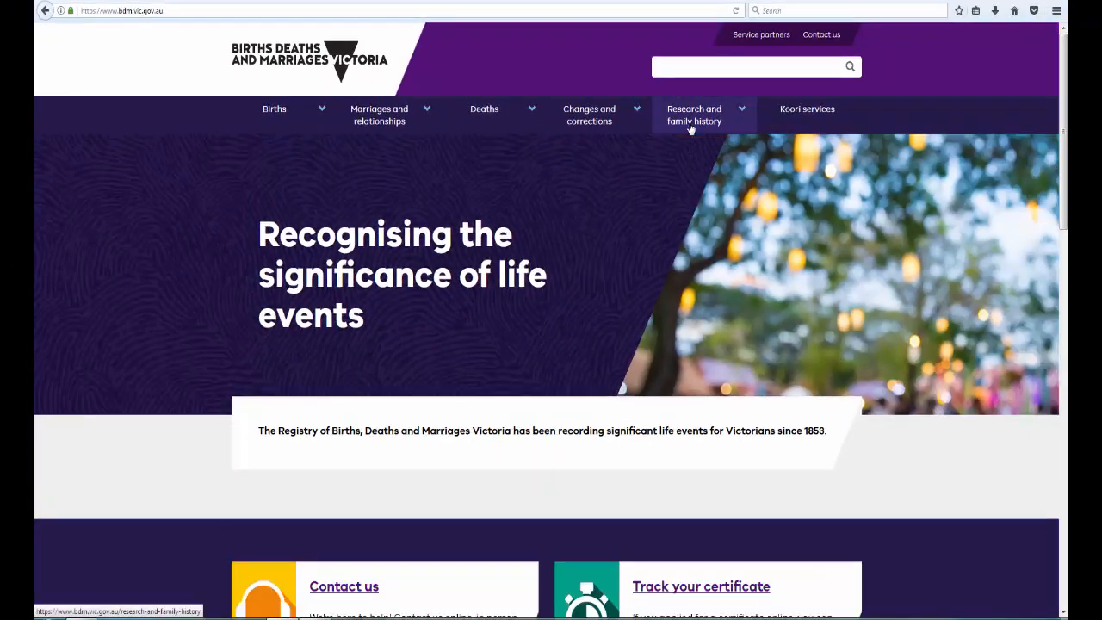
# Go to Search your family history via the Research and family history menu.
pyautogui.click(694, 114)
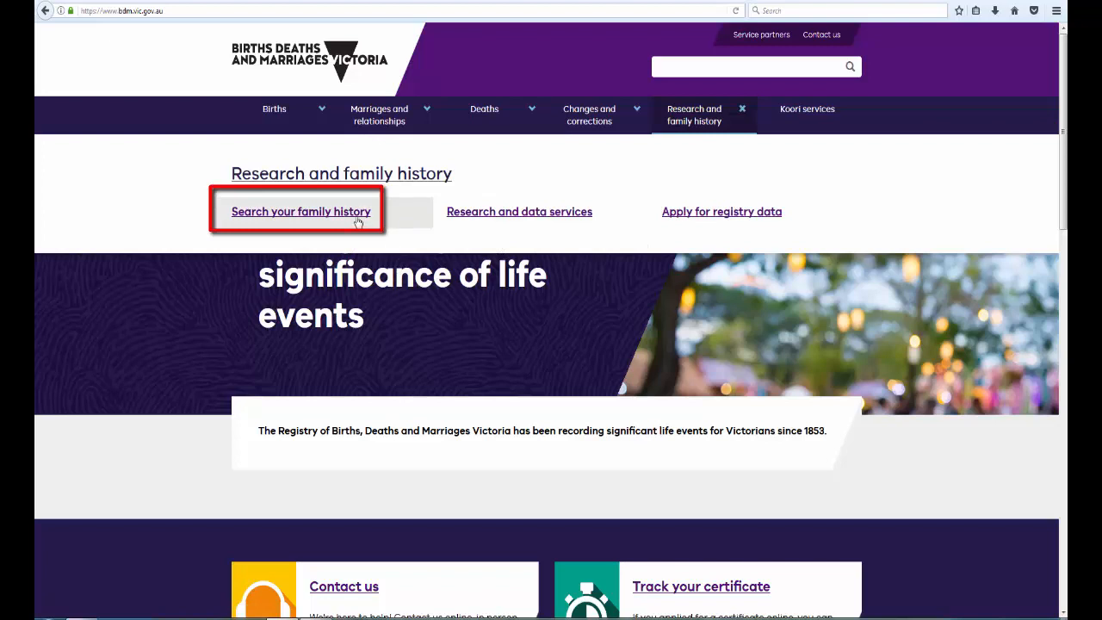
pyautogui.click(299, 210)
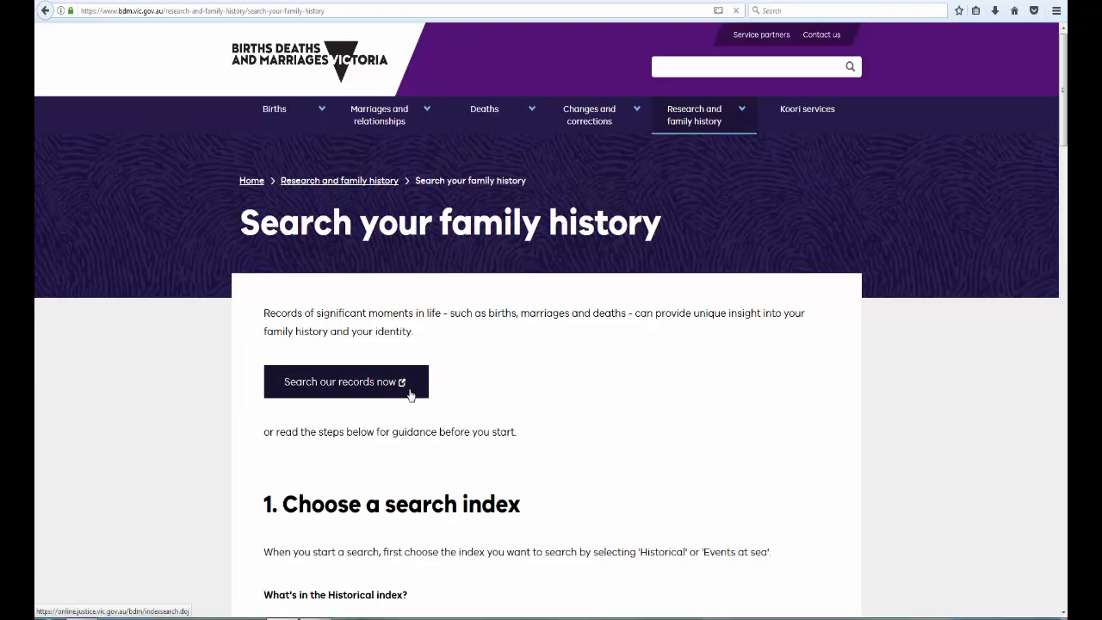
# Start Search our records now to reach the blank Family history search form.
pyautogui.click(344, 382)
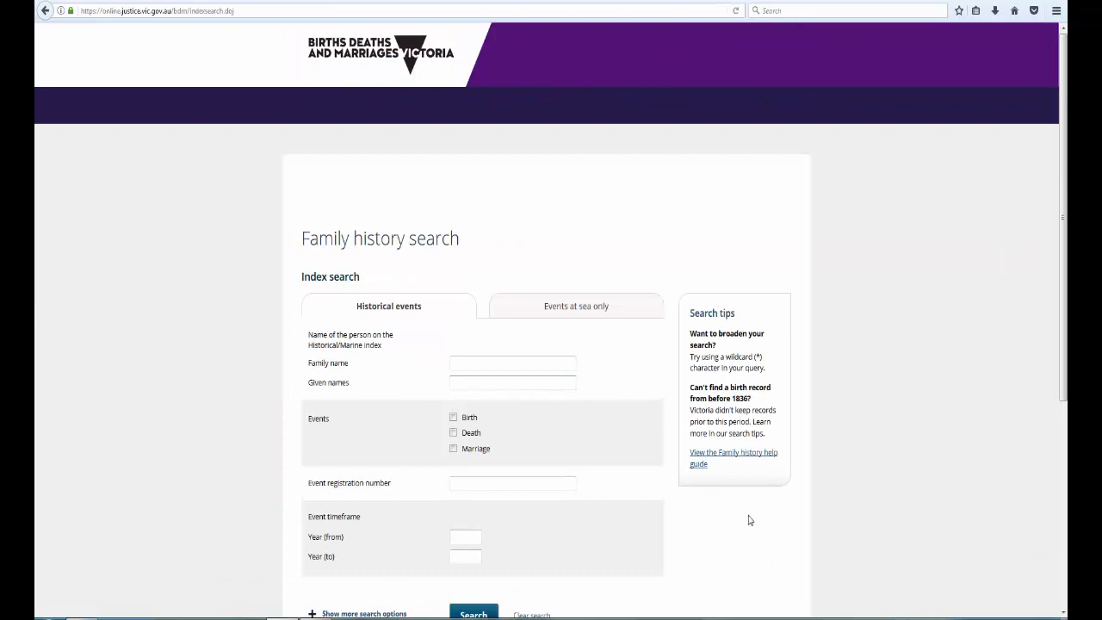
pyautogui.scroll(-3)
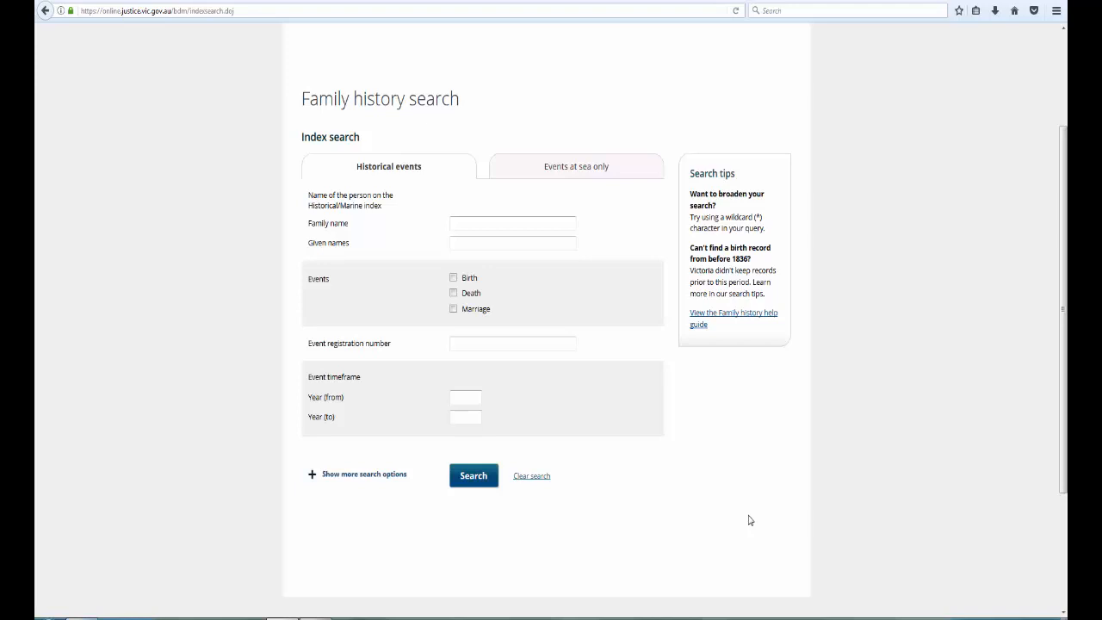
pyautogui.moveTo(740, 548)
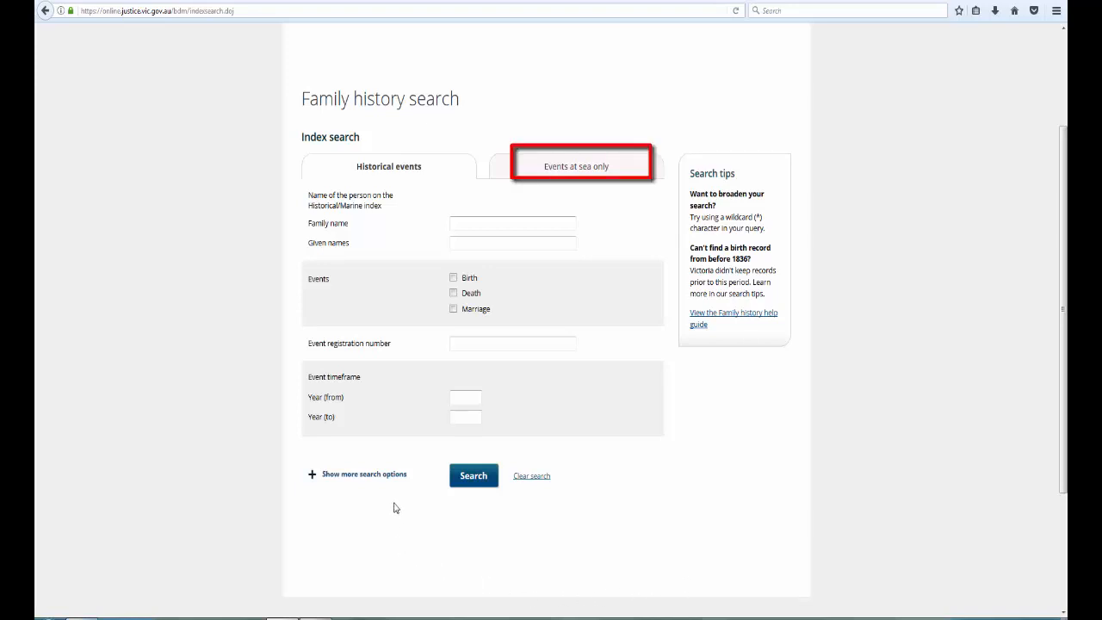
pyautogui.moveTo(396, 482)
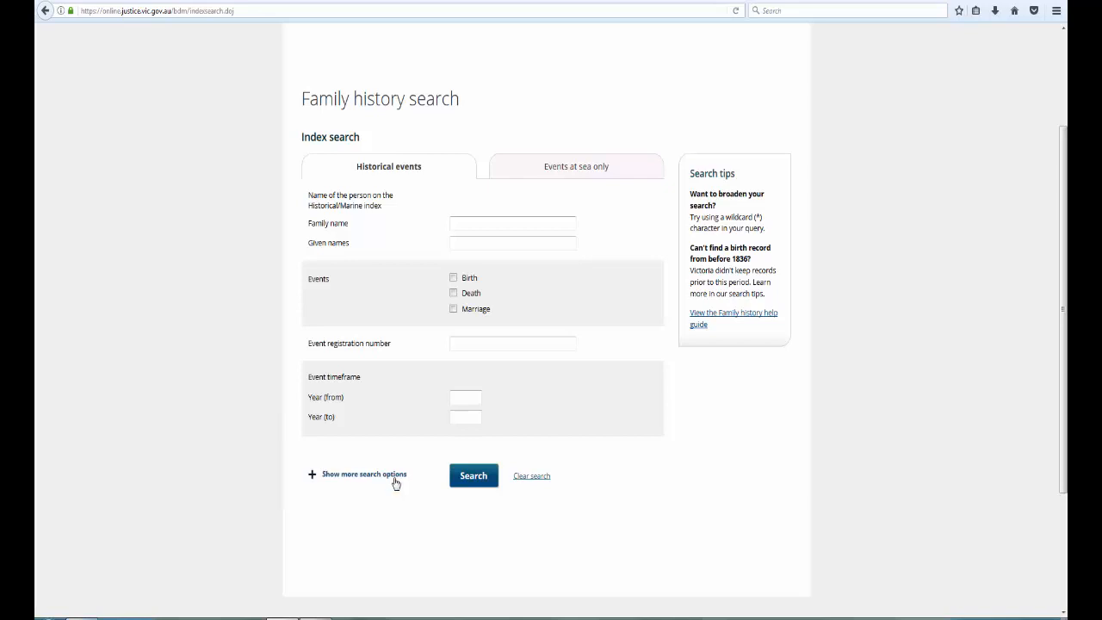
pyautogui.click(363, 473)
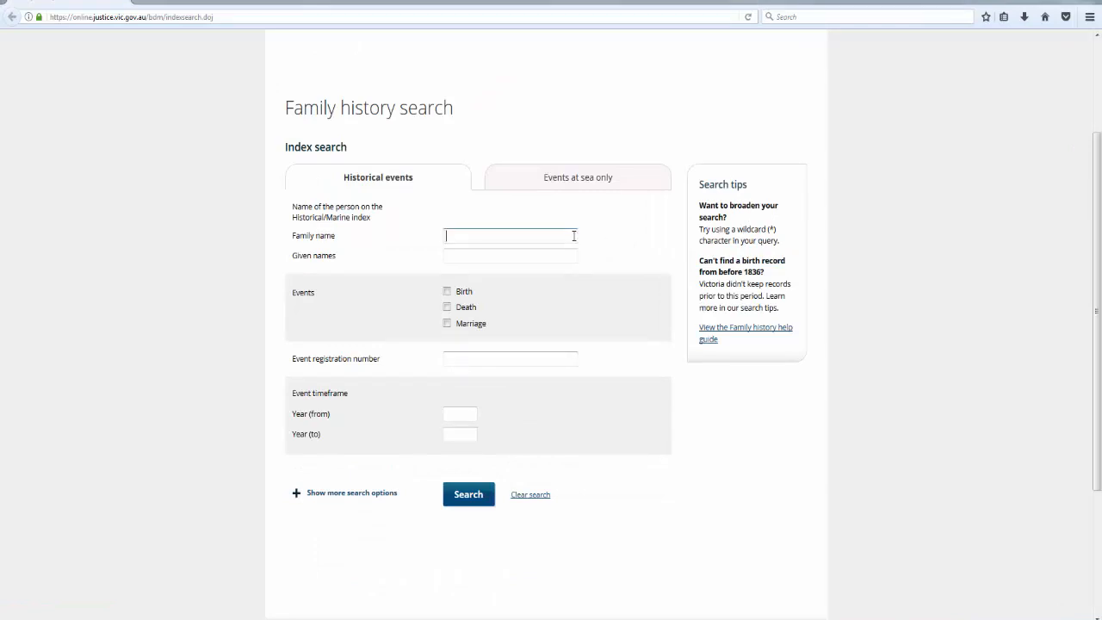
# Search for family name bellingham, given names b*, with only Death events ticked.
pyautogui.write('b')
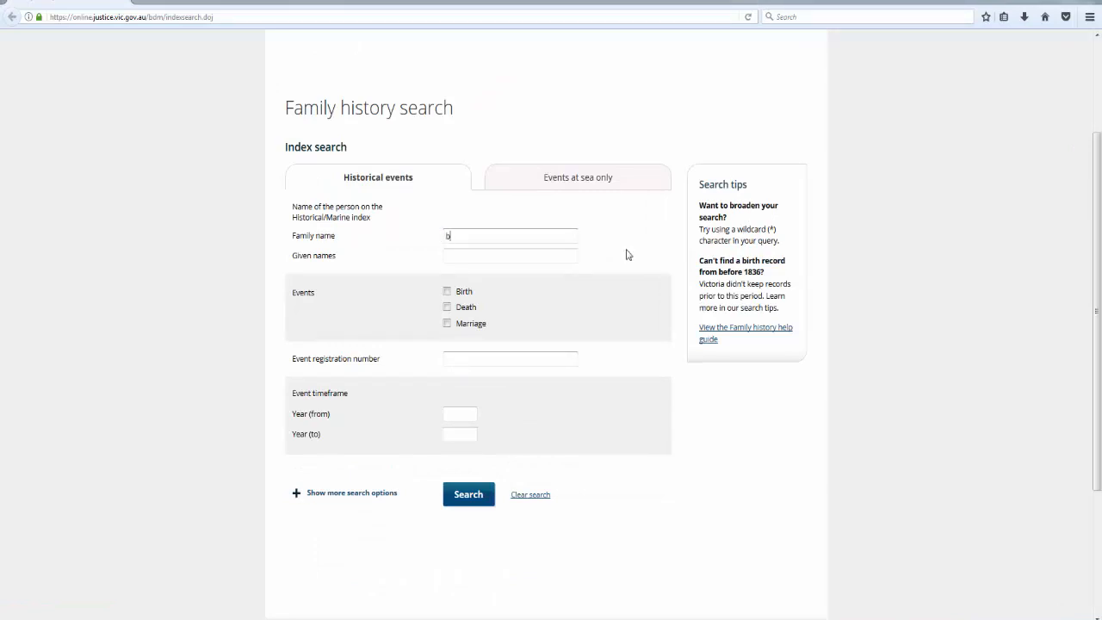
pyautogui.write('ellingham')
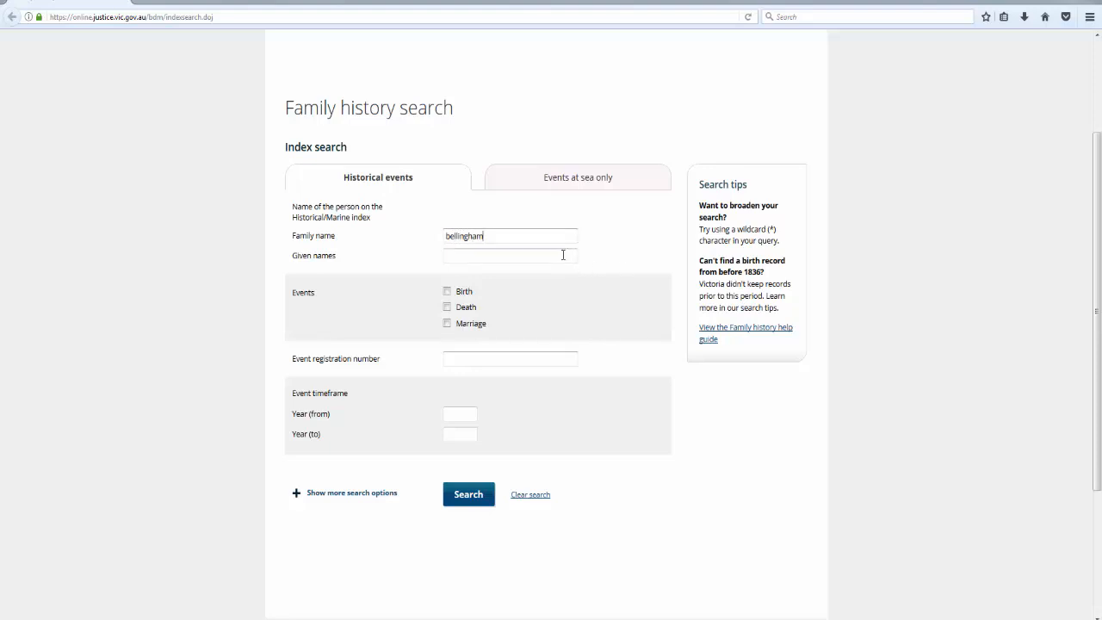
pyautogui.write('b')
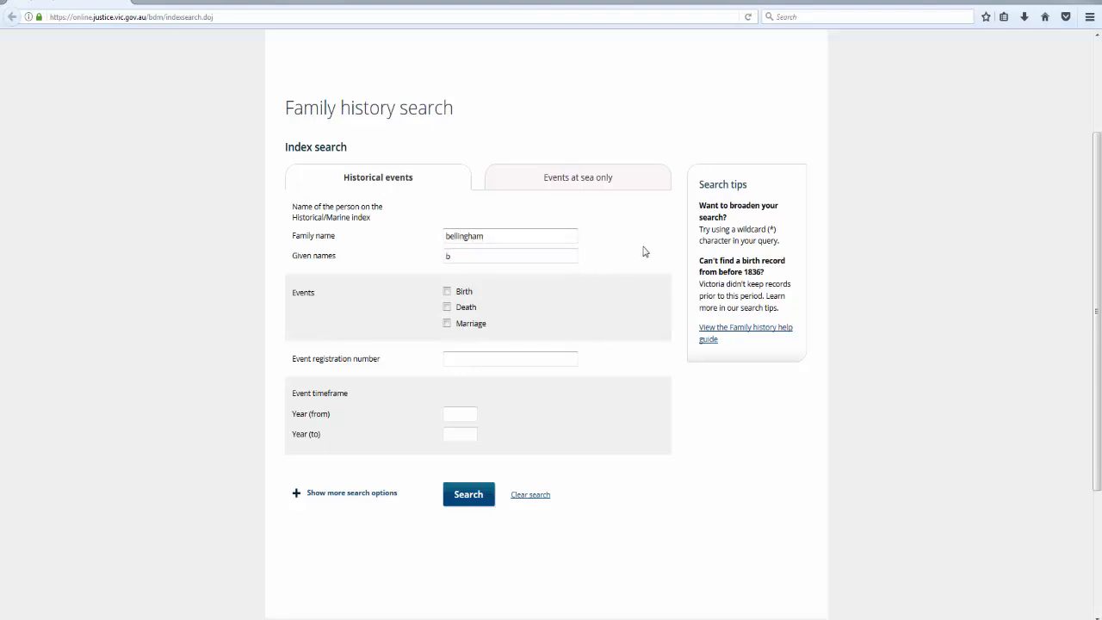
pyautogui.write('*')
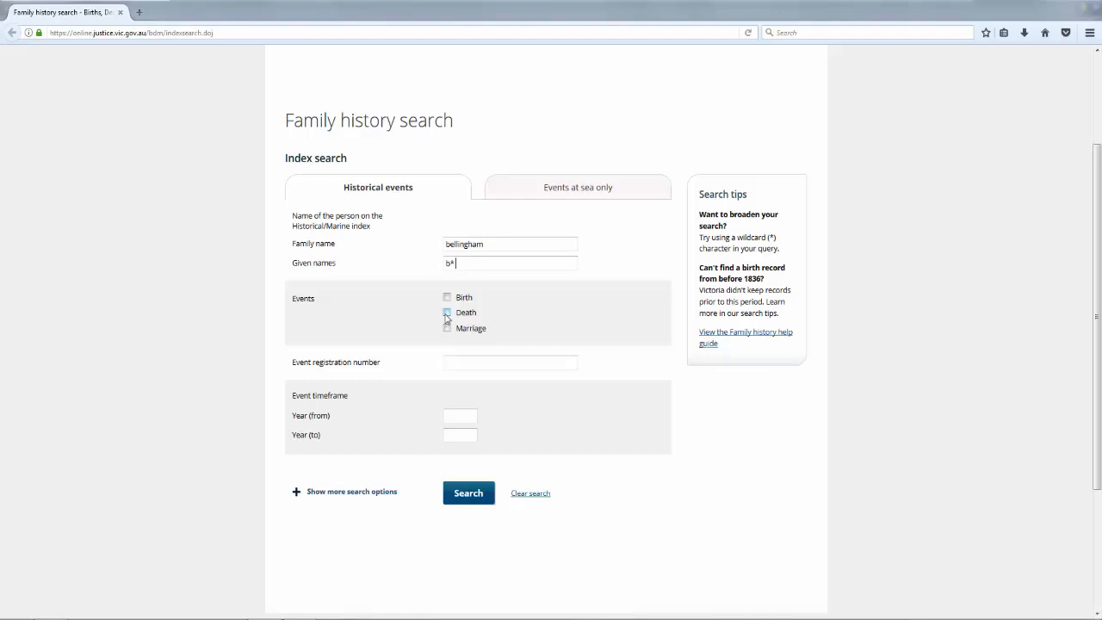
pyautogui.click(447, 312)
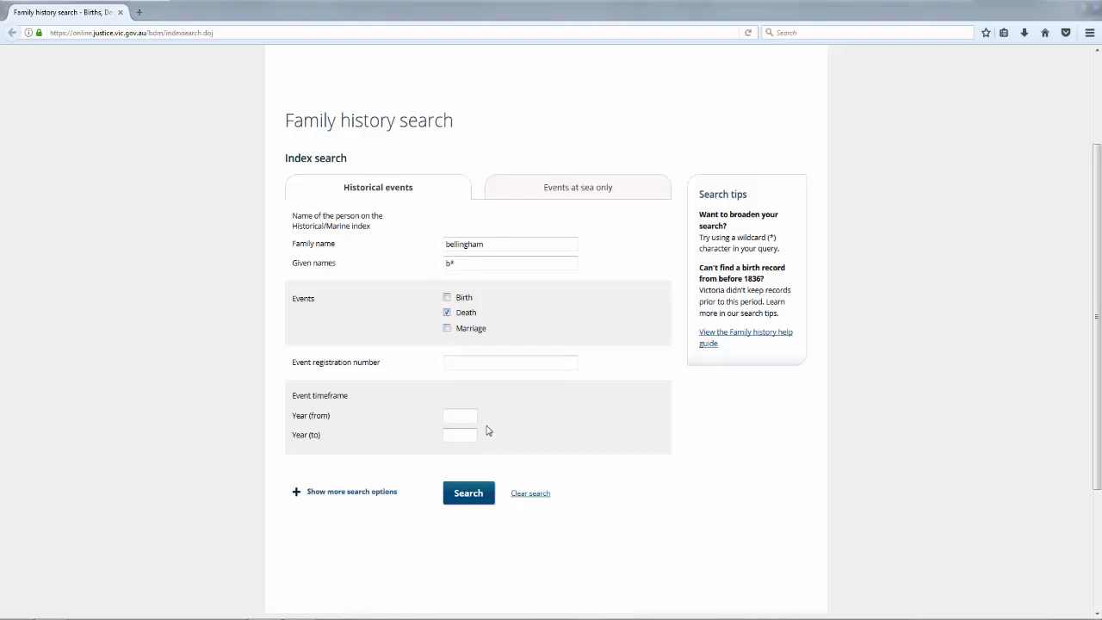
pyautogui.click(468, 492)
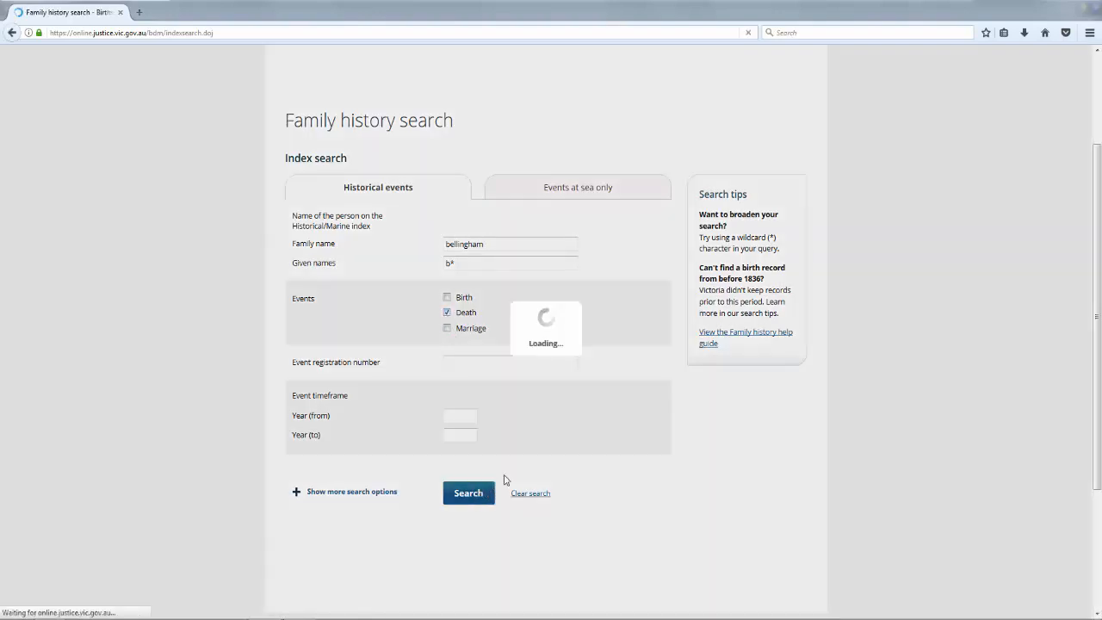
# Review the single matching Bellingham death record registered in 1883, father Timothy.
pyautogui.click(469, 493)
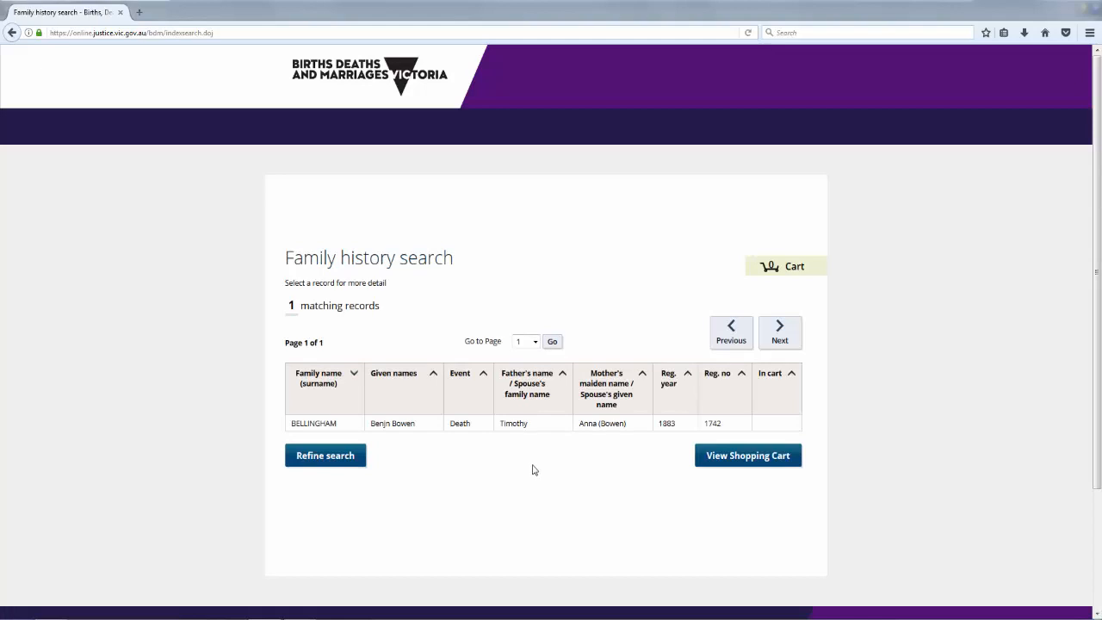
pyautogui.moveTo(530, 472)
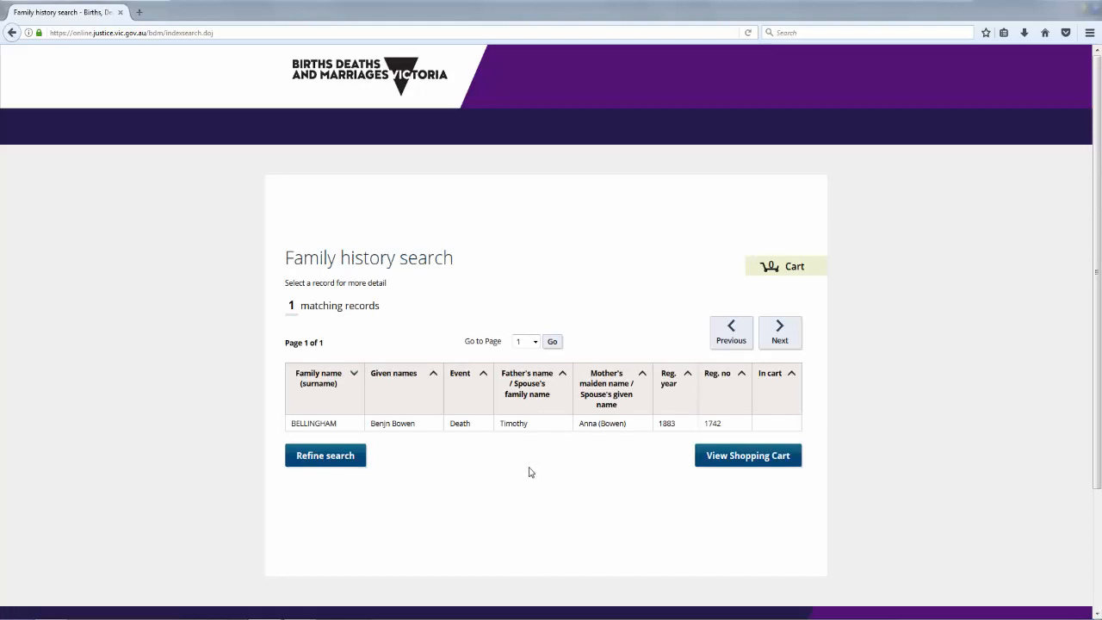
pyautogui.moveTo(532, 469)
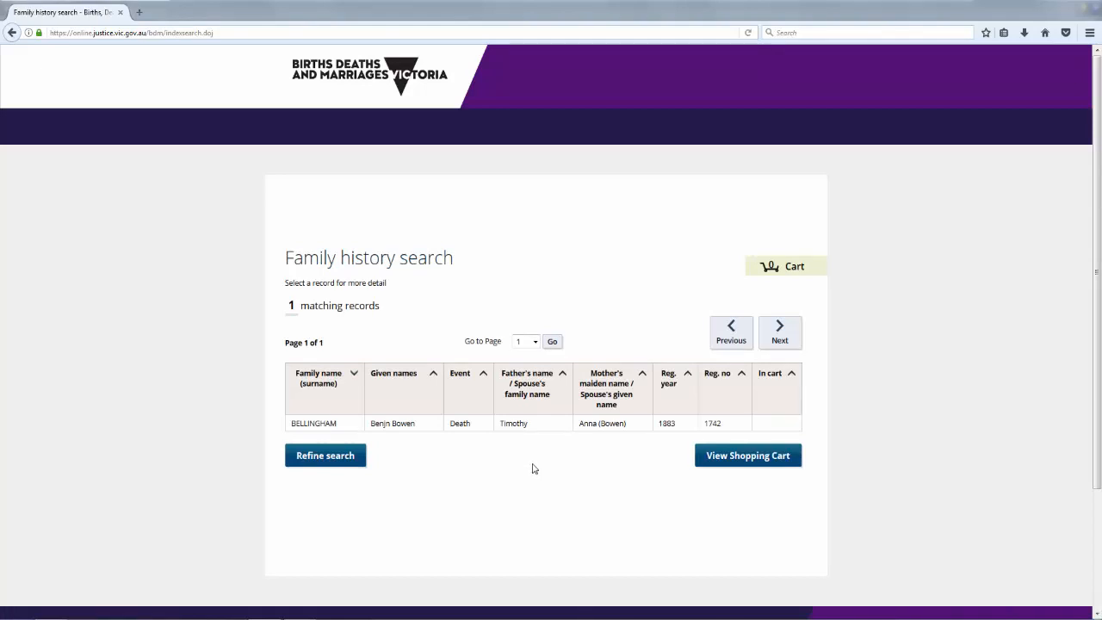
pyautogui.moveTo(434, 434)
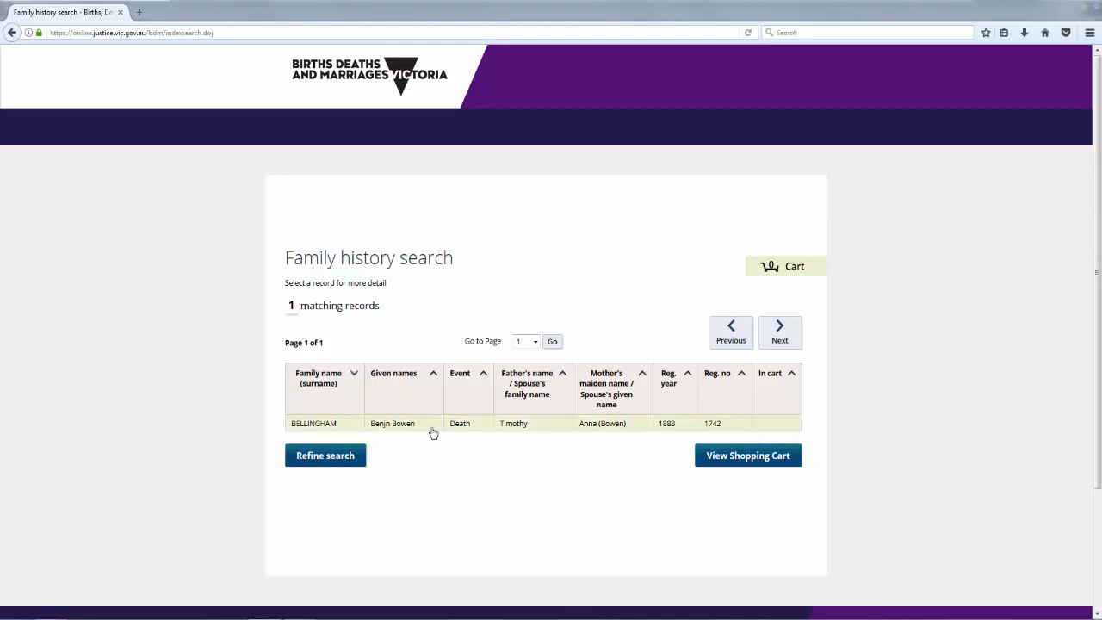
pyautogui.click(392, 424)
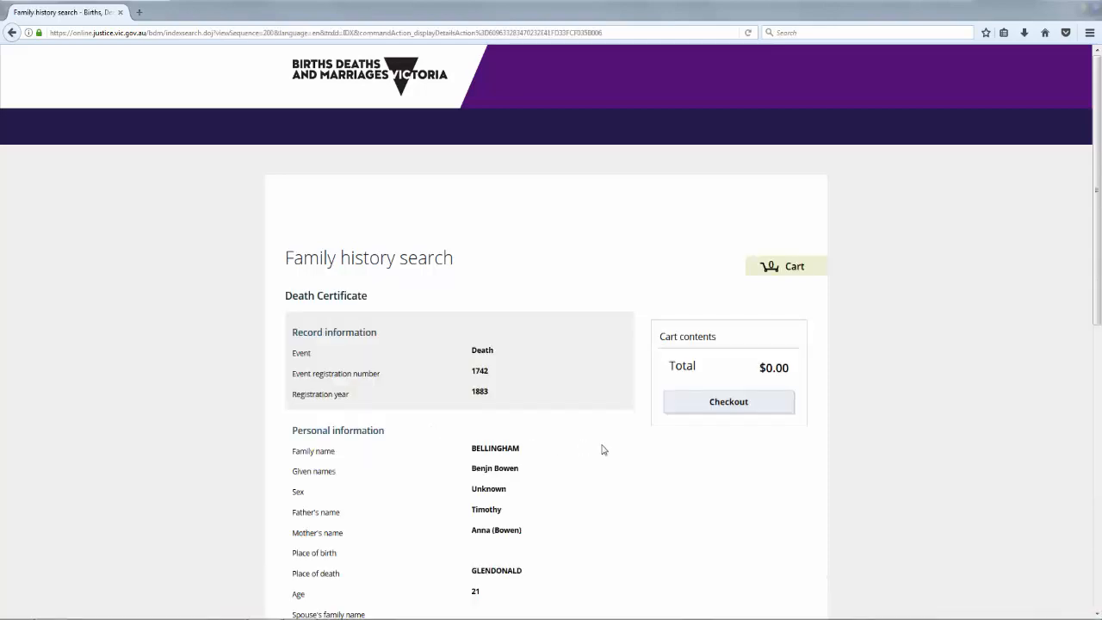
pyautogui.scroll(-3)
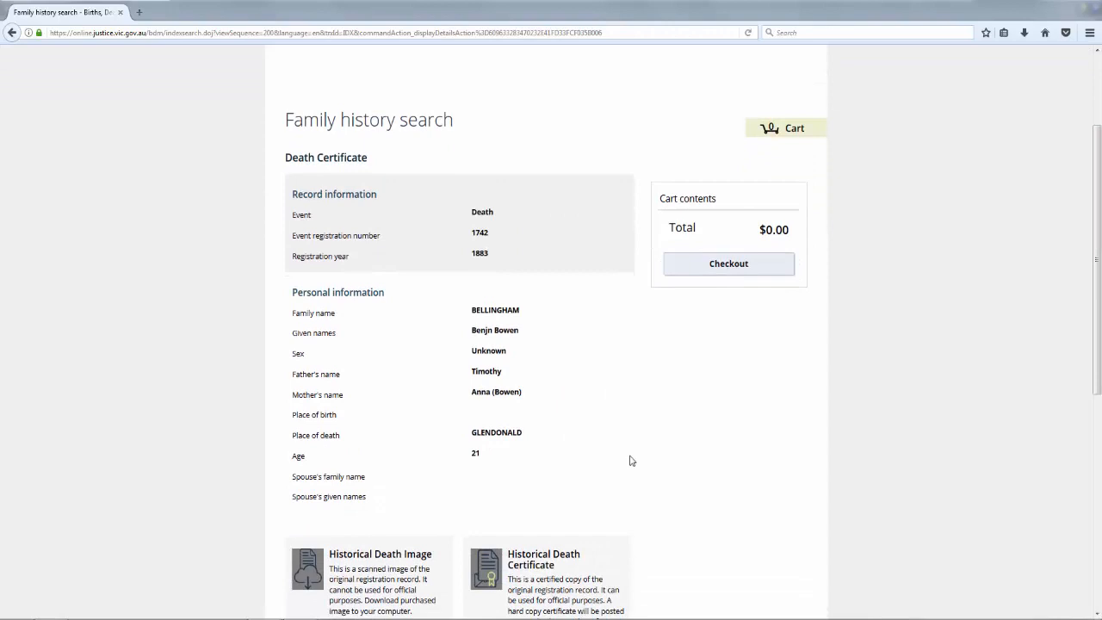
pyautogui.scroll(-3)
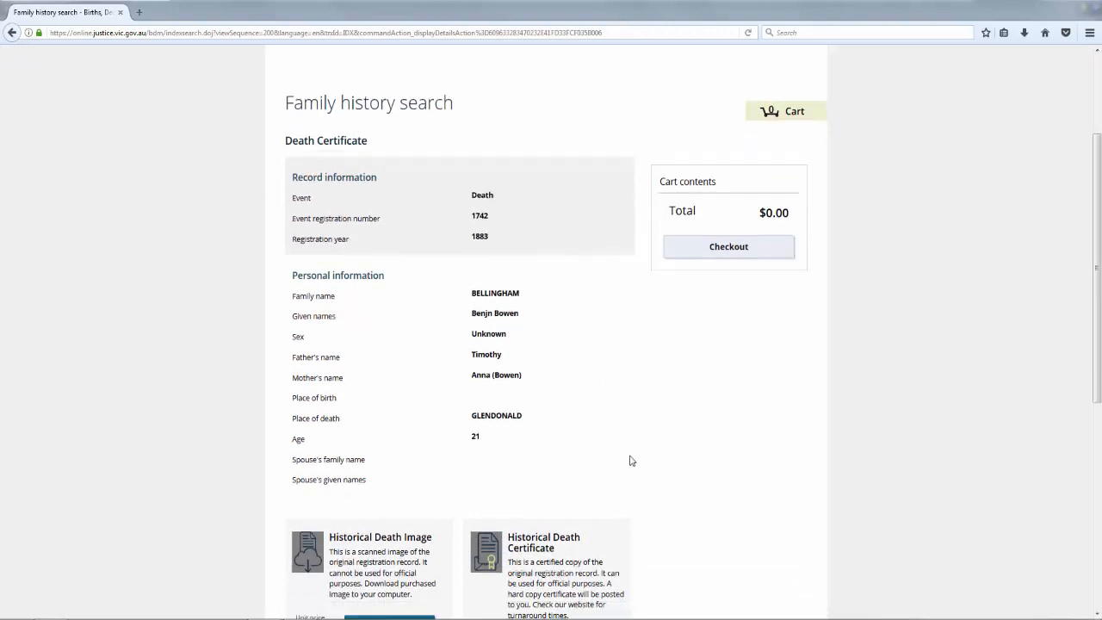
pyautogui.scroll(-3)
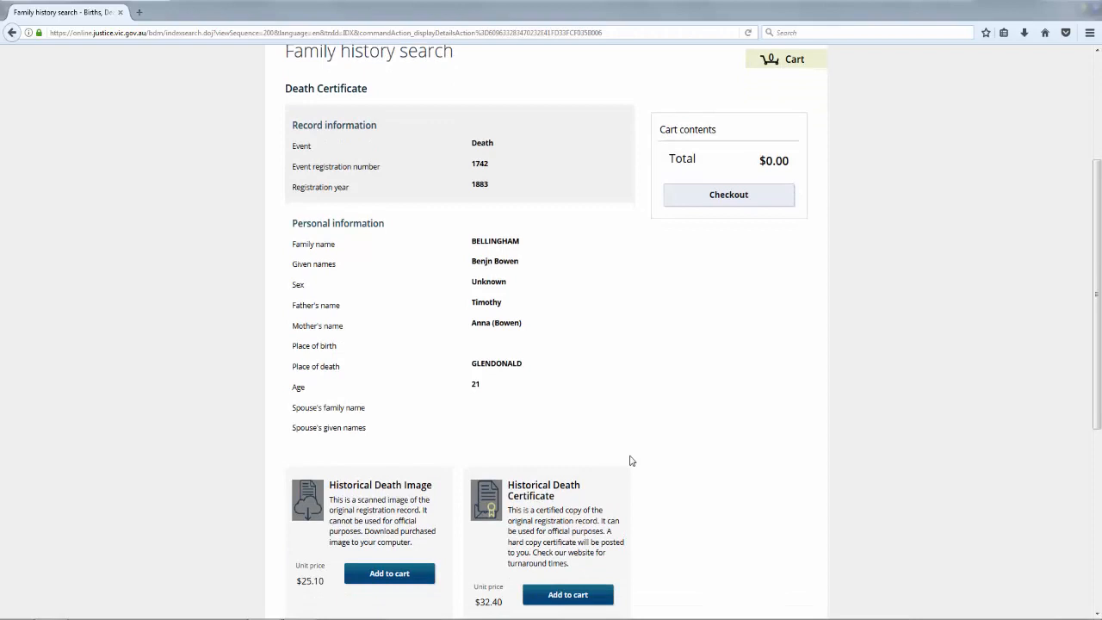
pyautogui.scroll(-3)
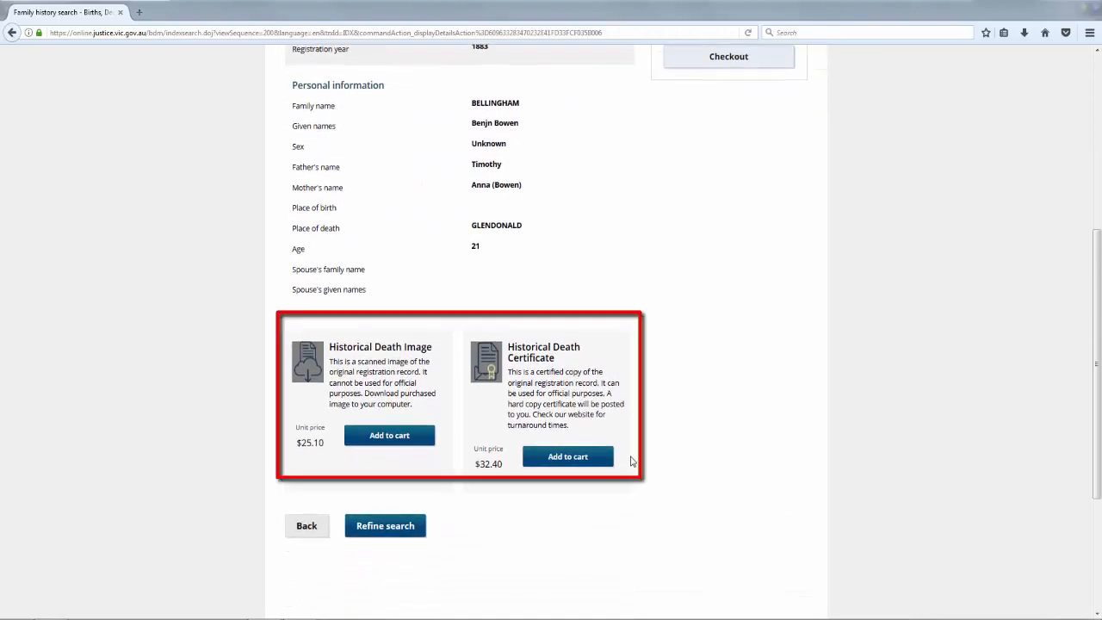
pyautogui.moveTo(663, 541)
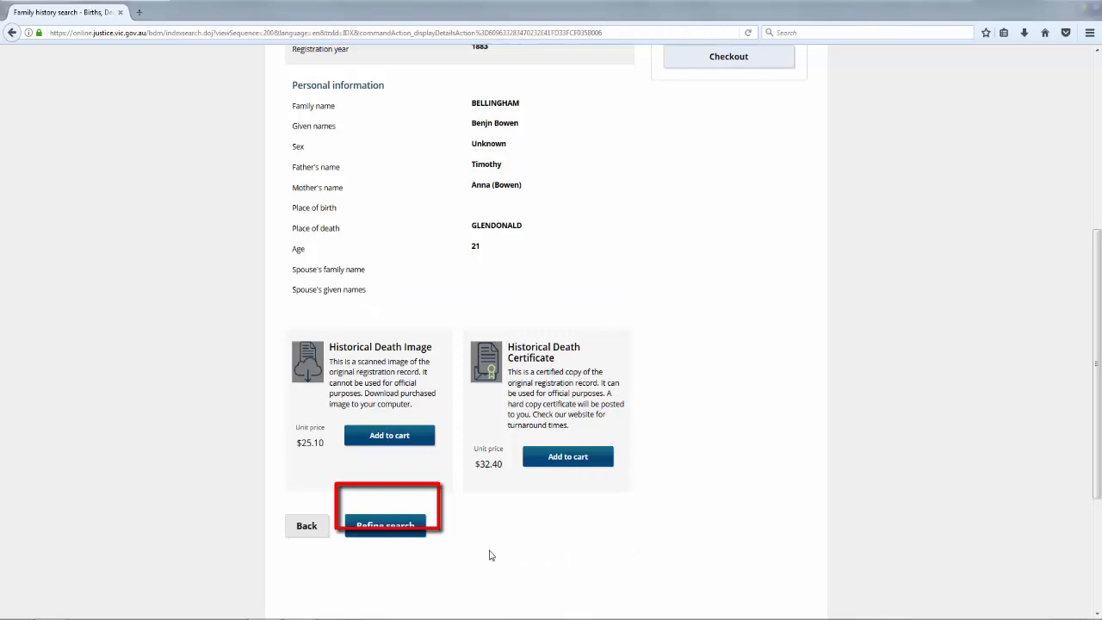
pyautogui.click(386, 525)
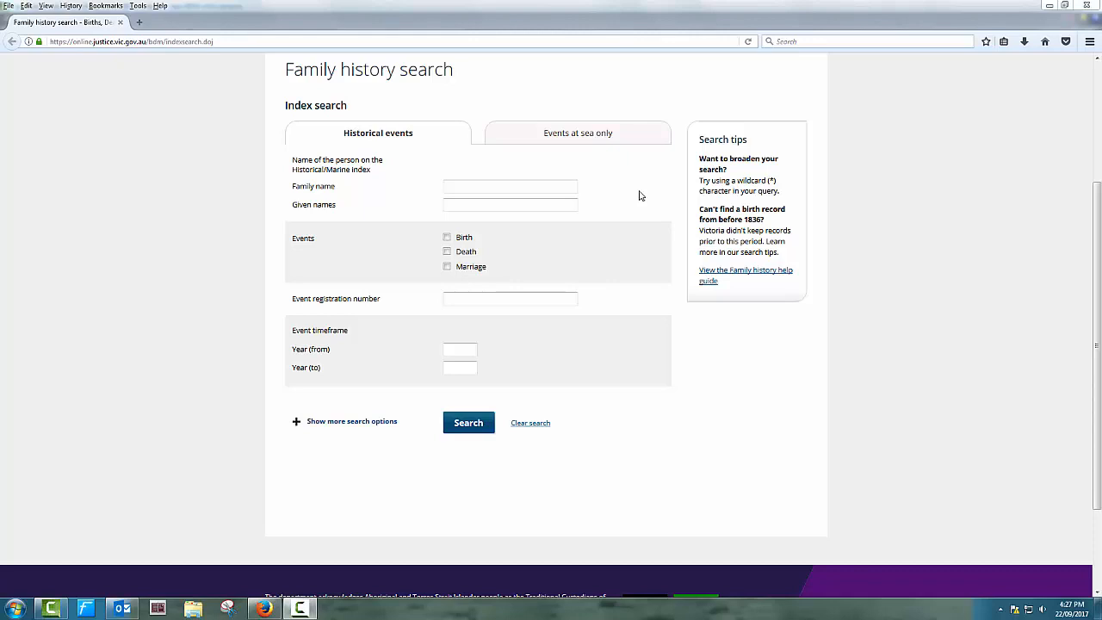
pyautogui.click(510, 186)
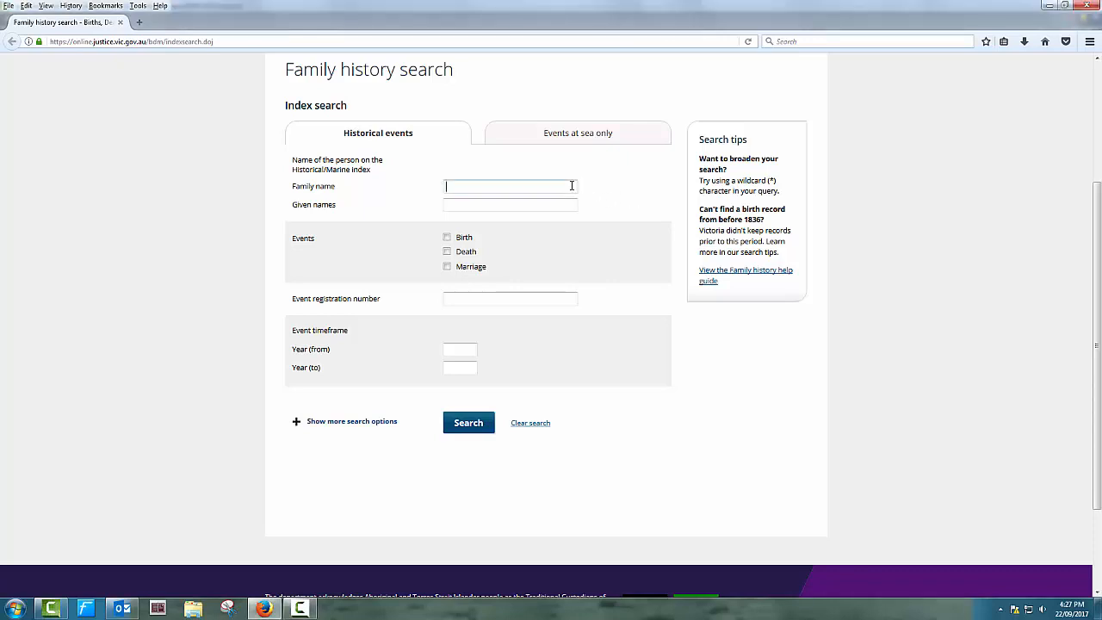
pyautogui.write('bellingham')
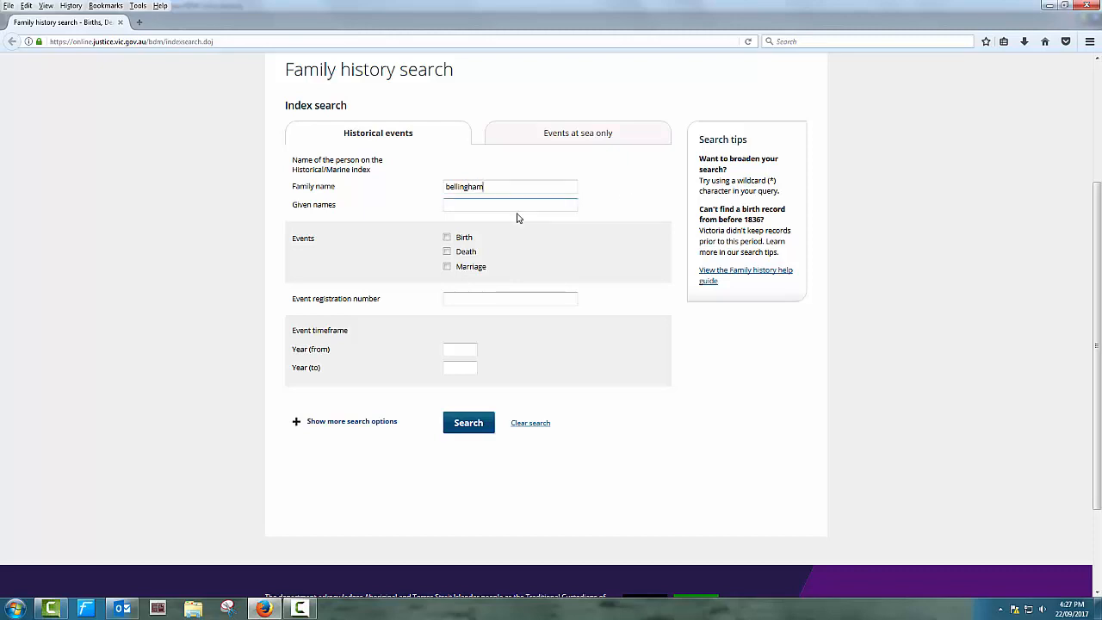
pyautogui.click(446, 238)
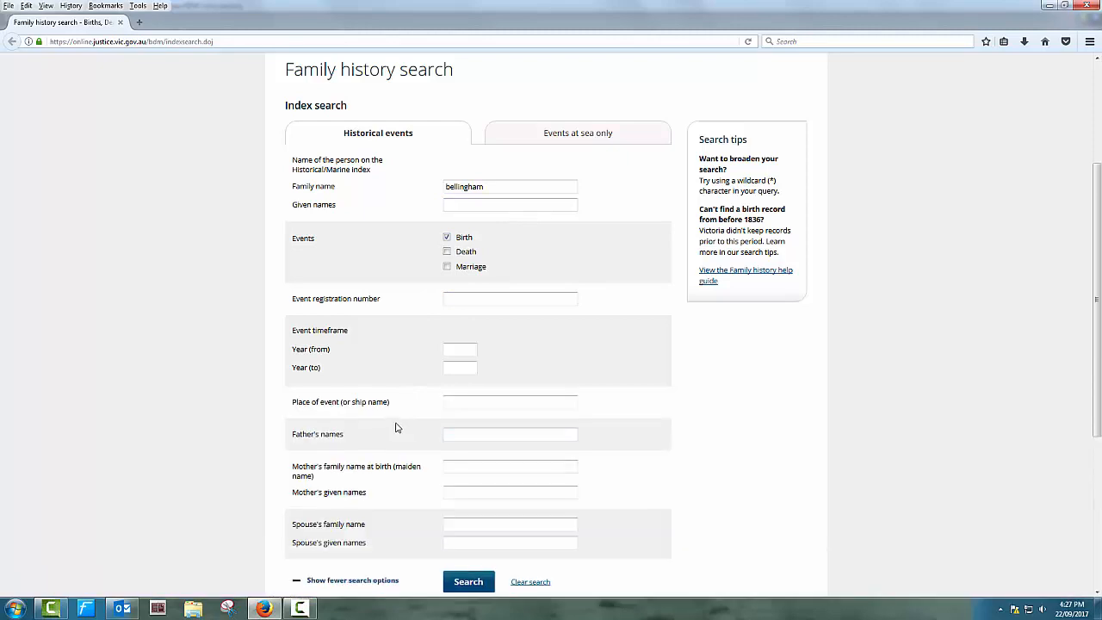
pyautogui.moveTo(744, 472)
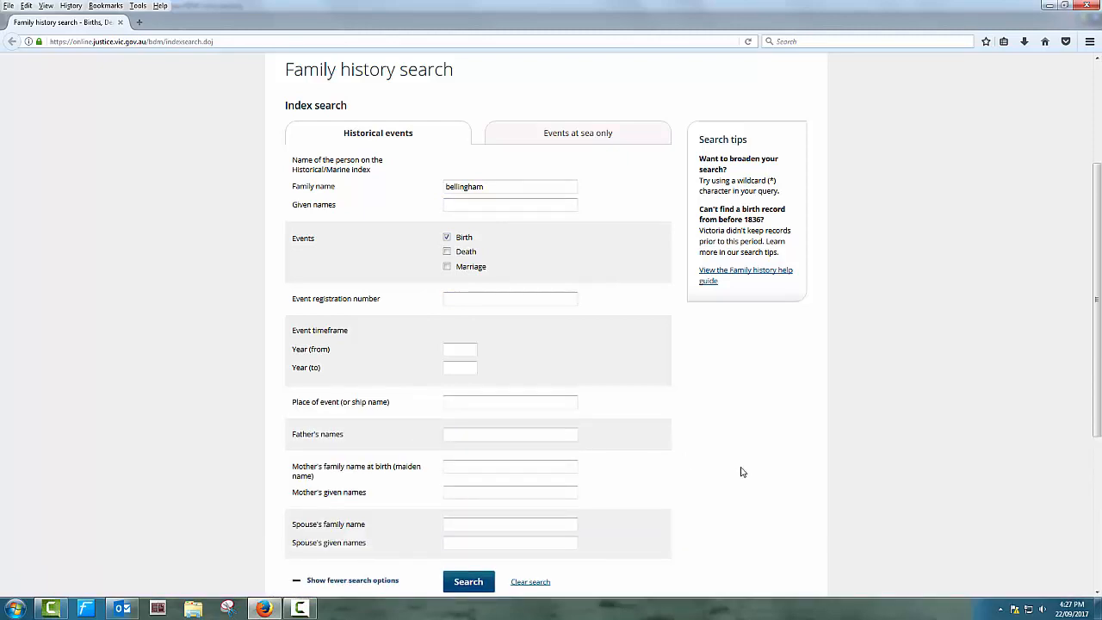
pyautogui.write('timothy')
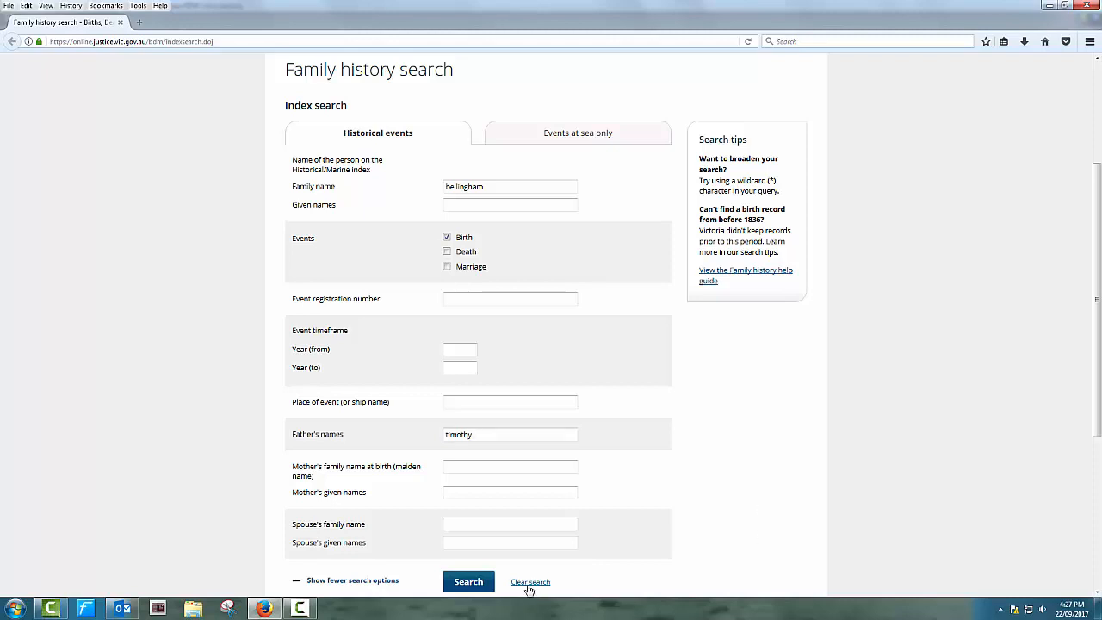
pyautogui.click(468, 583)
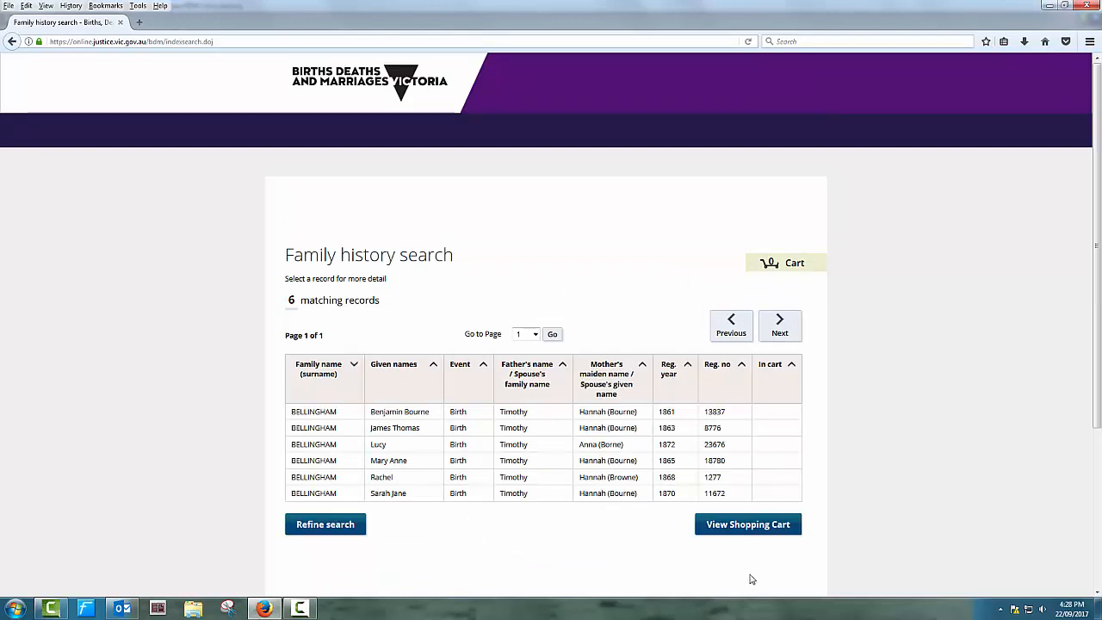
pyautogui.moveTo(648, 506)
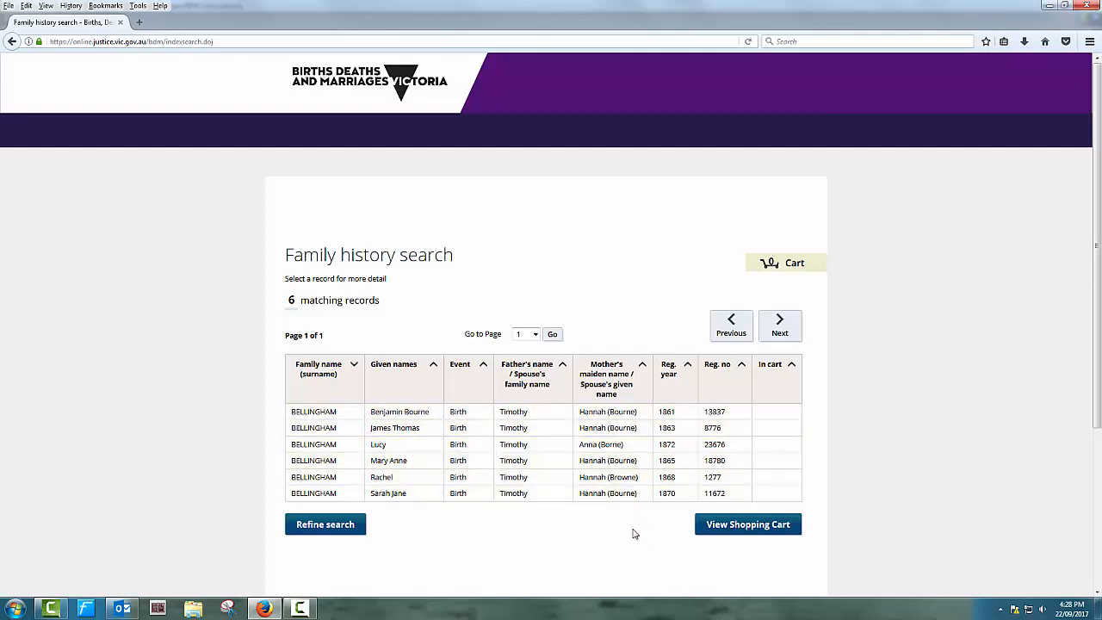
pyautogui.moveTo(633, 539)
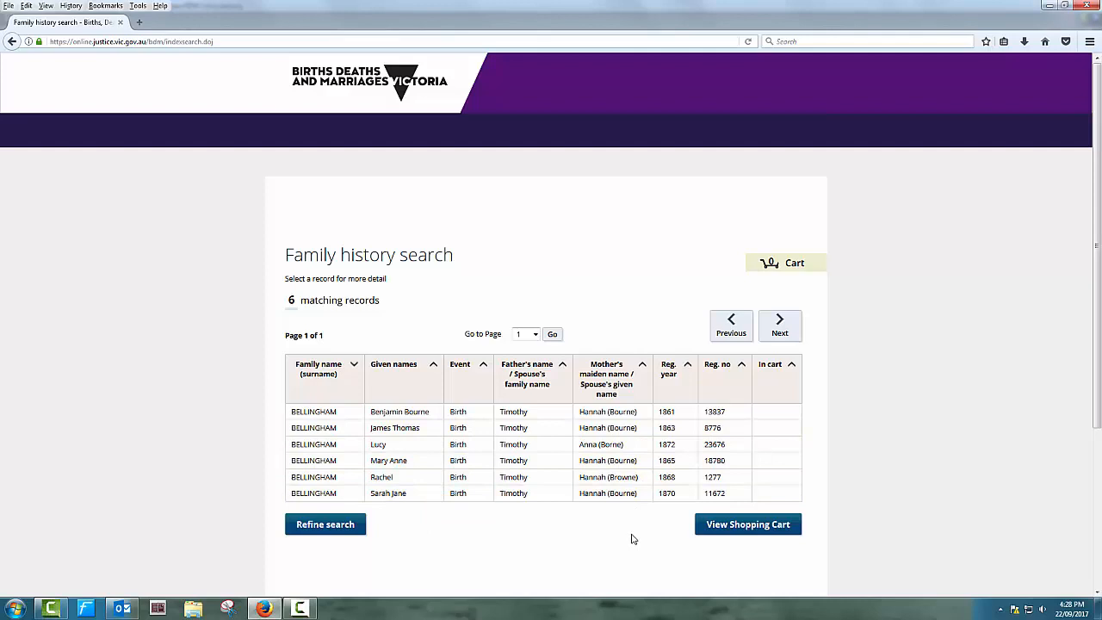
pyautogui.moveTo(634, 541)
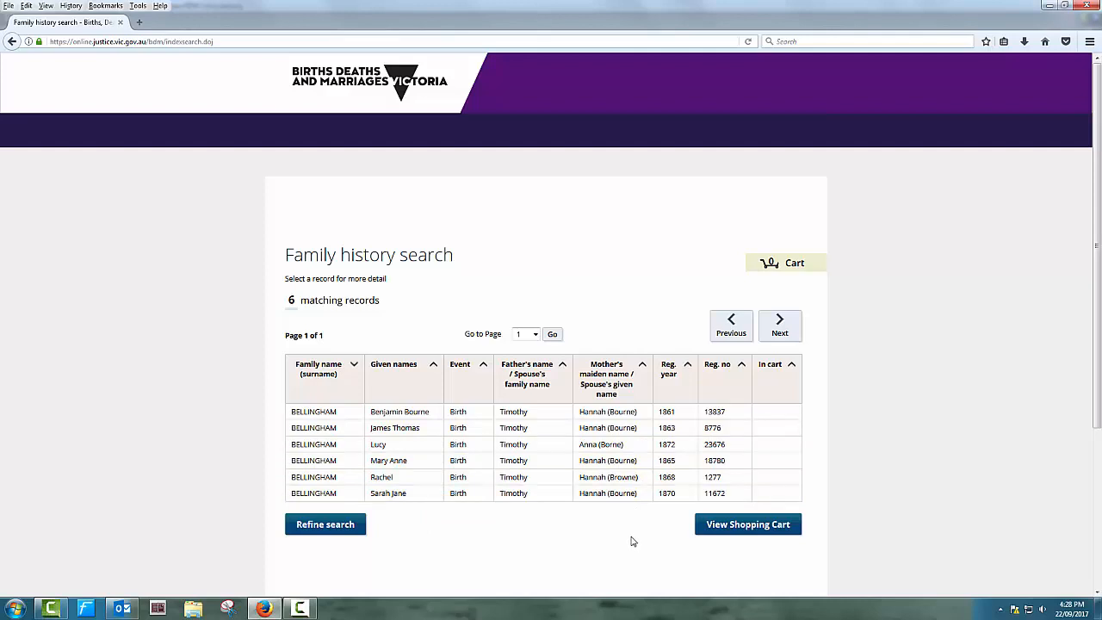
pyautogui.moveTo(632, 547)
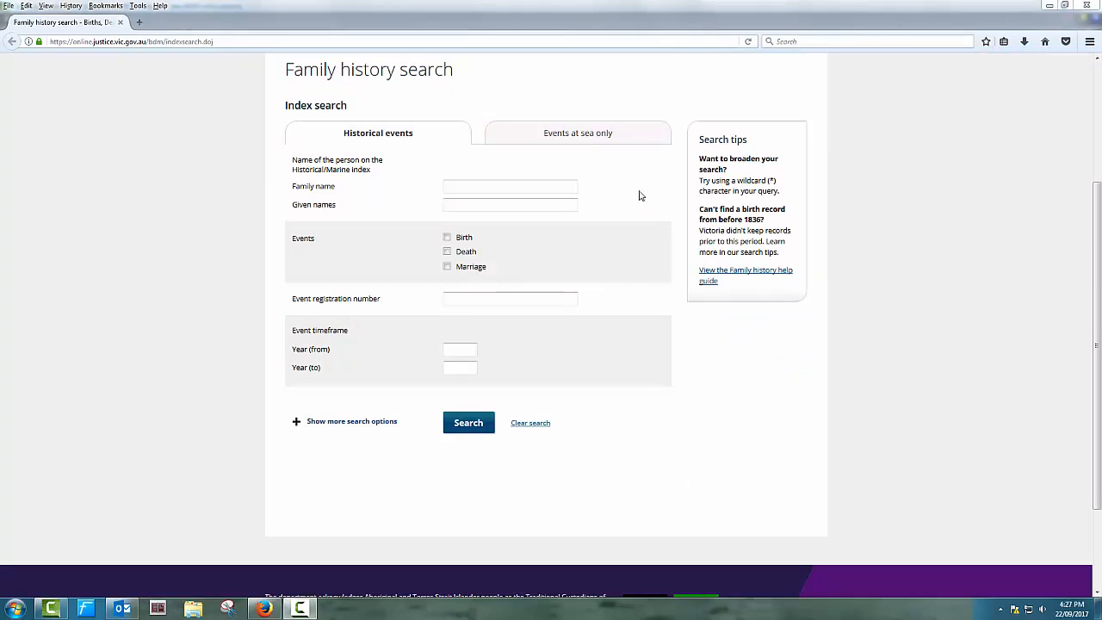
pyautogui.moveTo(613, 200)
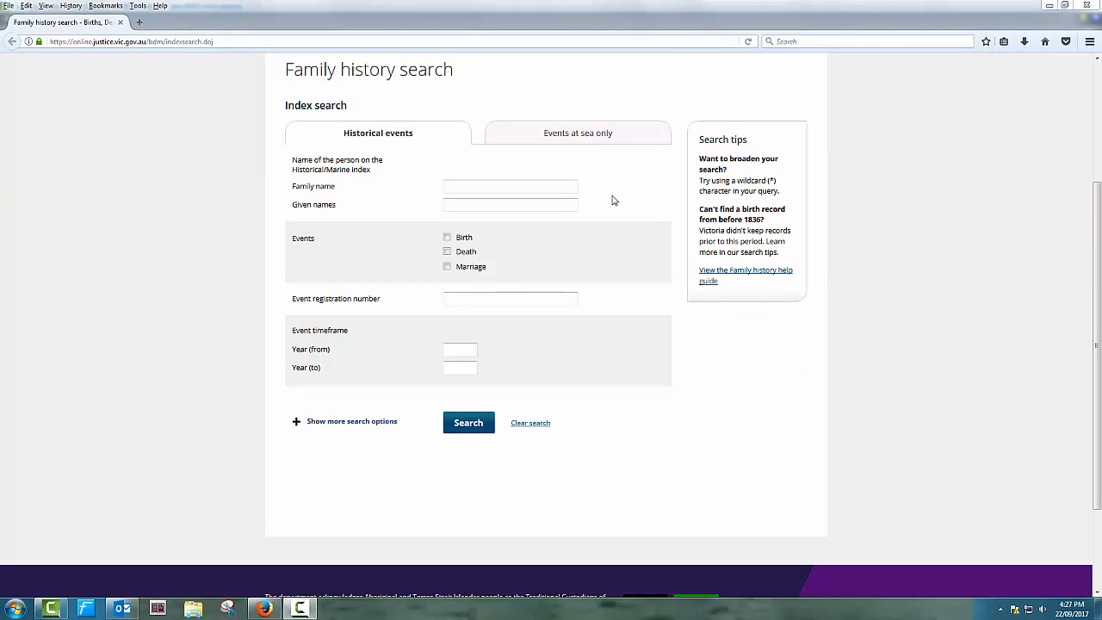